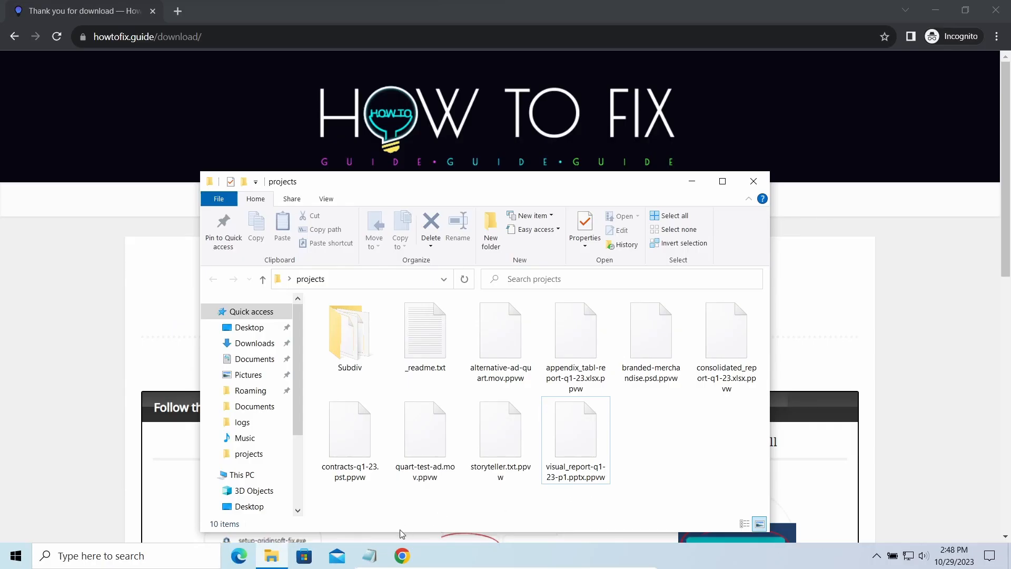
# Open a Triage sample from the results and scroll down through its report.
pyautogui.doubleClick(425, 331)
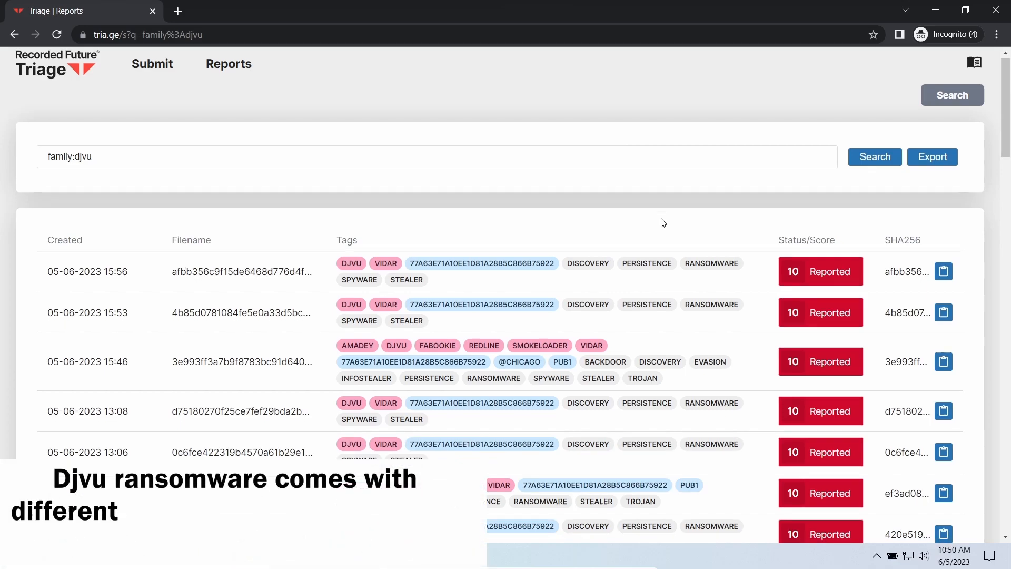
pyautogui.scroll(-3)
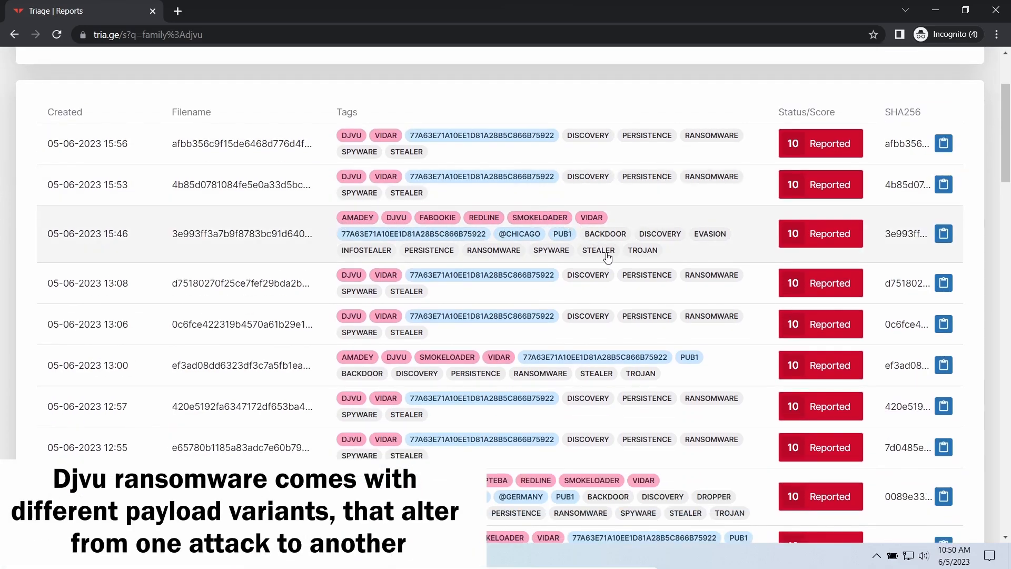
pyautogui.scroll(-3)
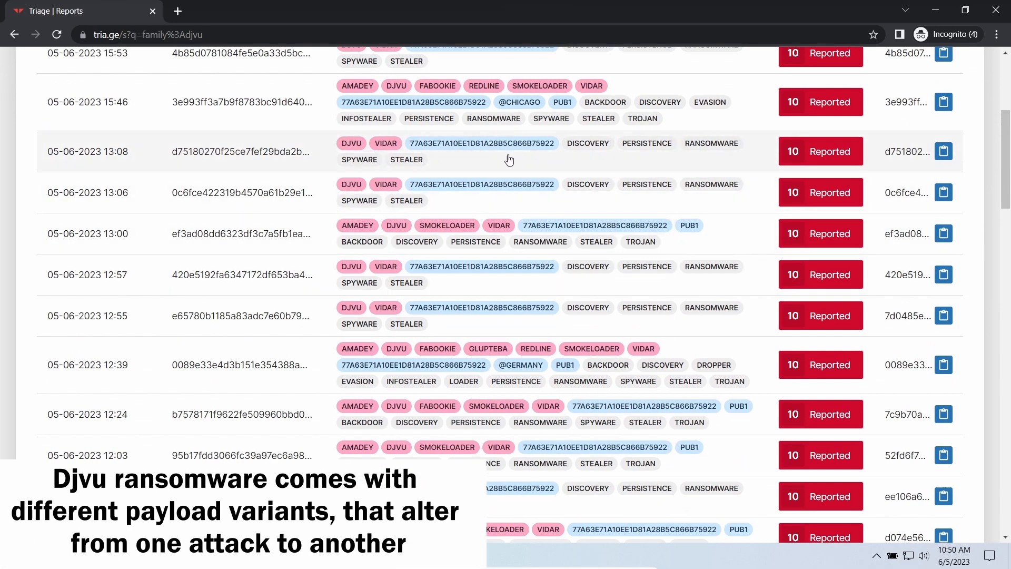
pyautogui.scroll(-3)
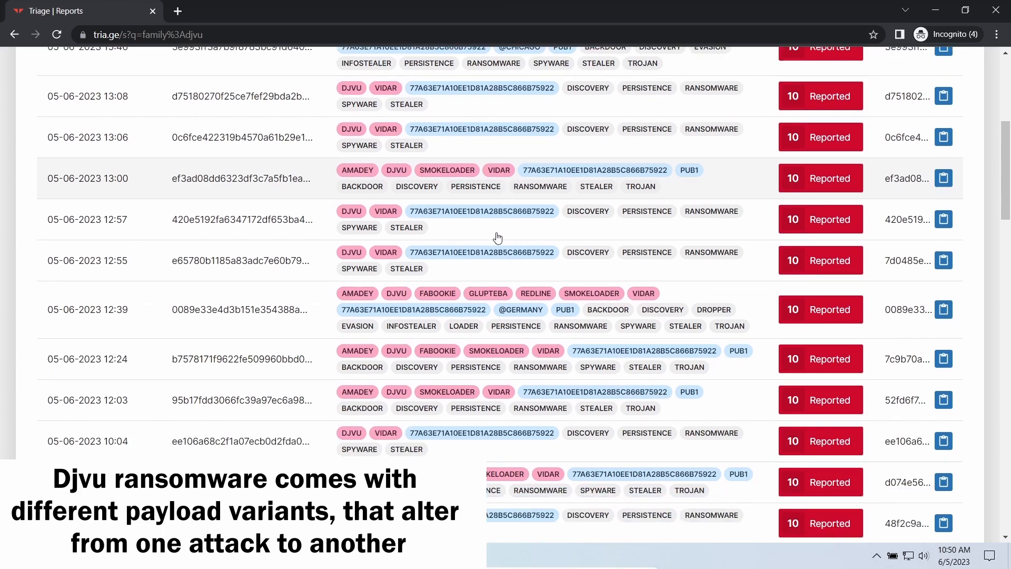
pyautogui.scroll(-3)
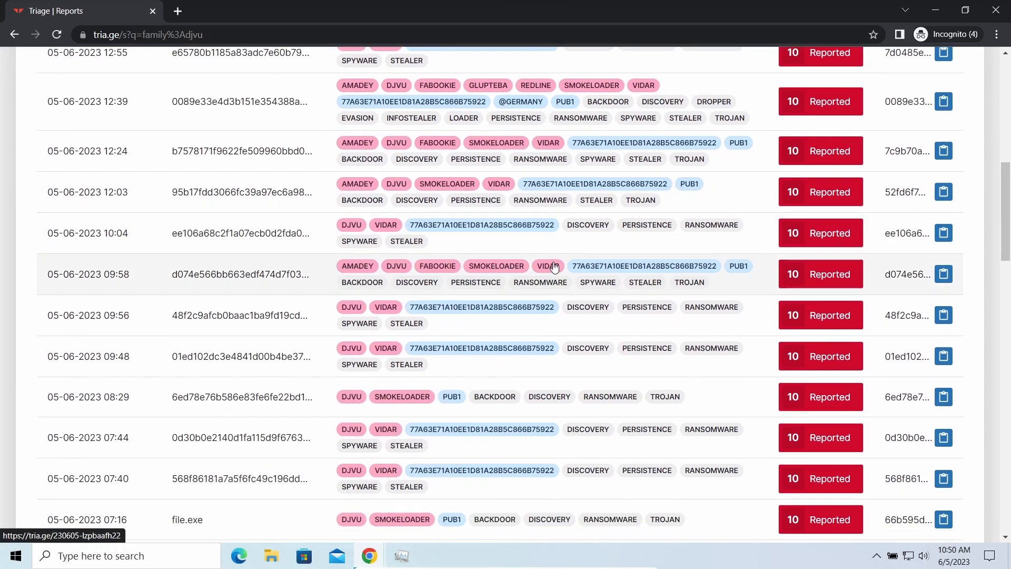
pyautogui.scroll(-3)
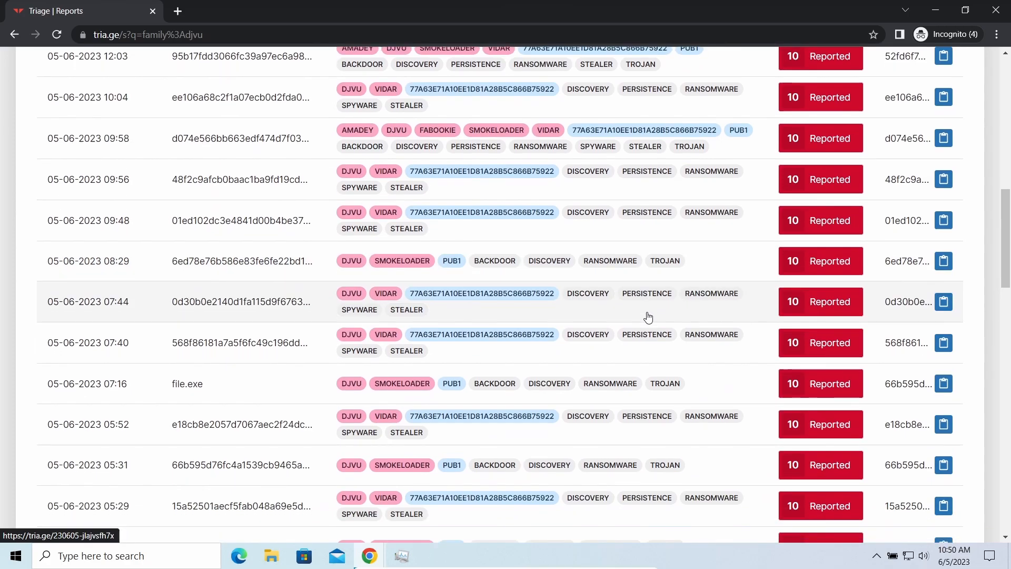
pyautogui.scroll(-3)
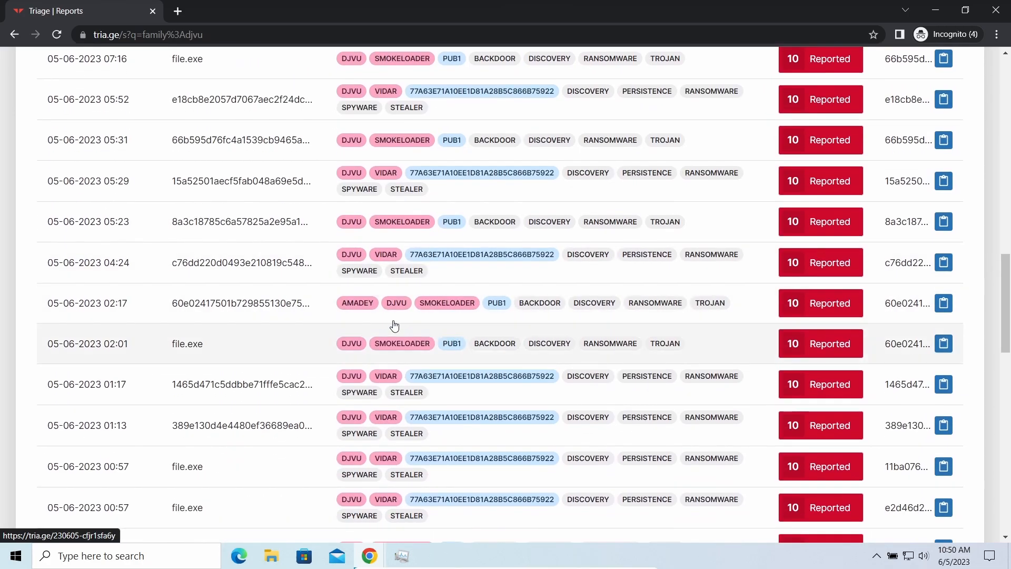
pyautogui.scroll(-3)
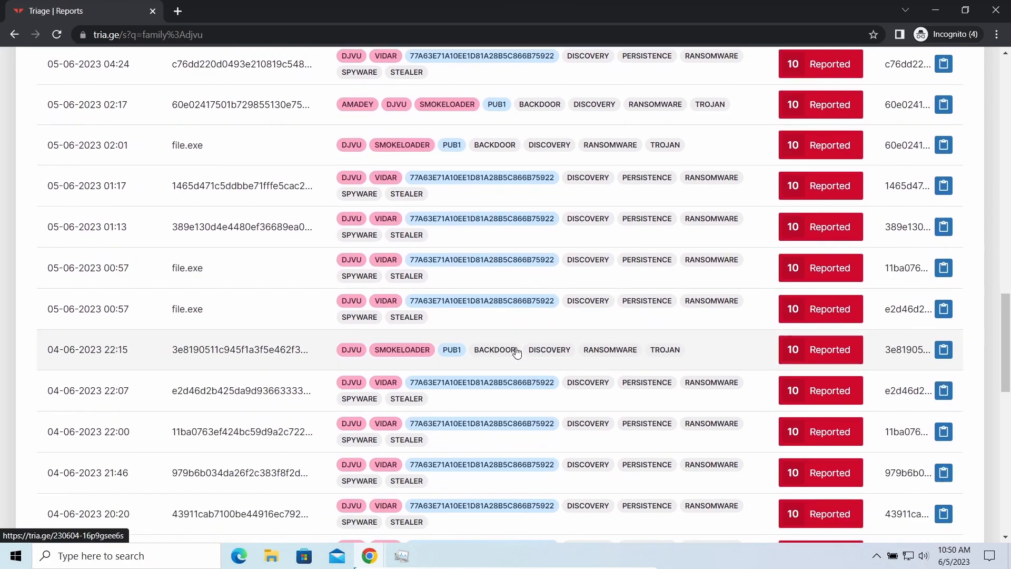
pyautogui.scroll(-3)
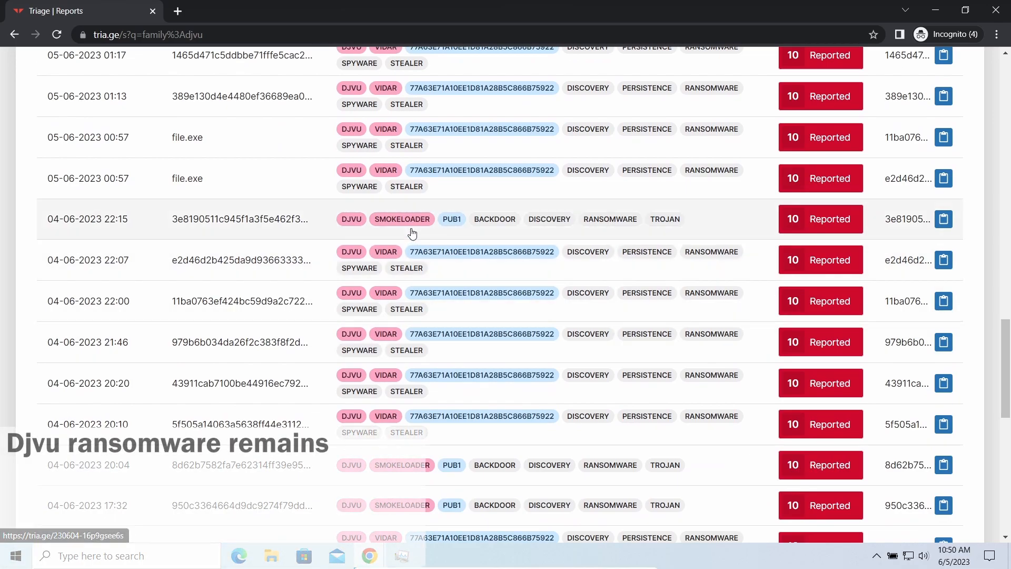
pyautogui.scroll(-3)
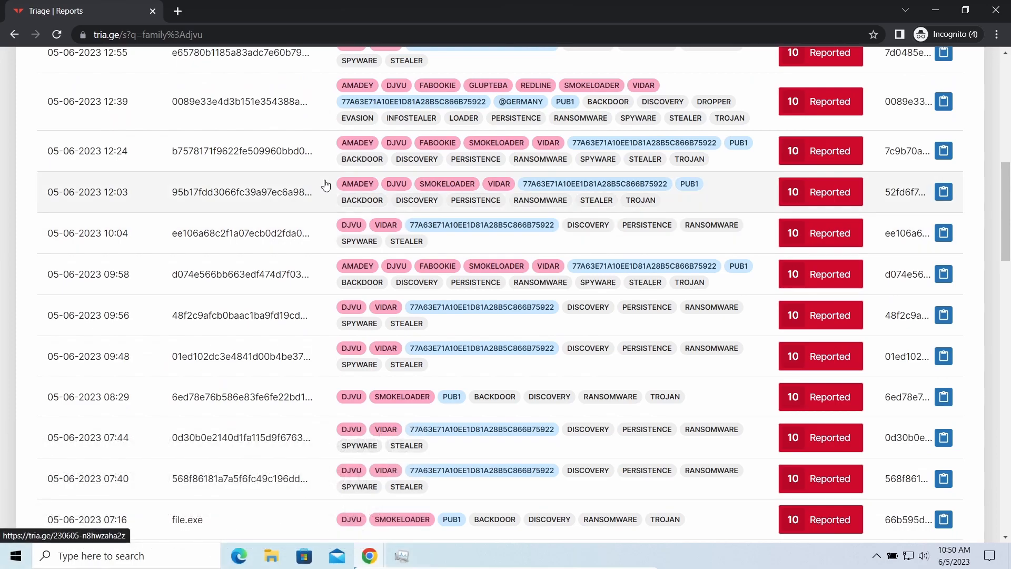
pyautogui.click(240, 101)
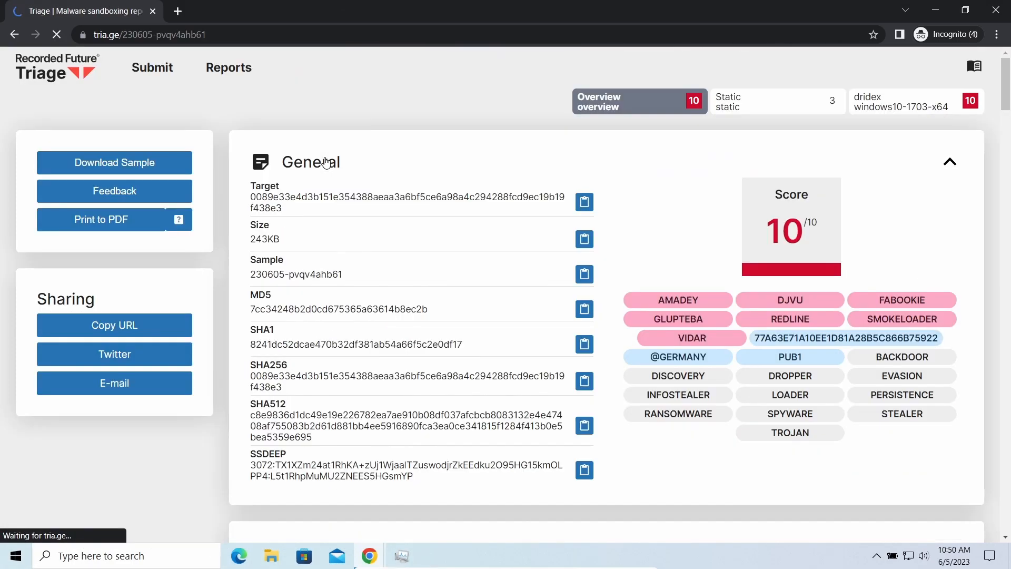
pyautogui.scroll(-3)
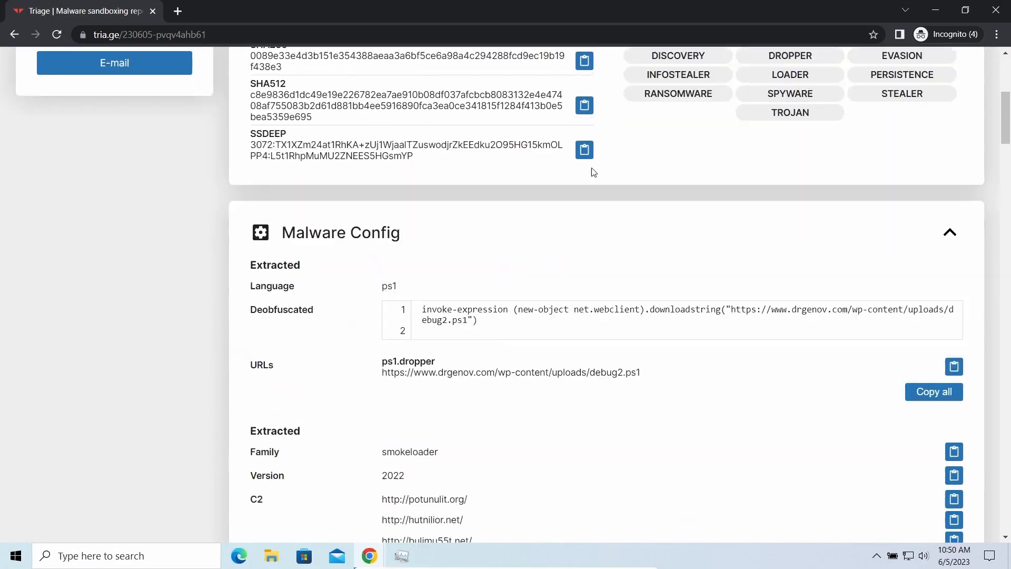
pyautogui.scroll(-3)
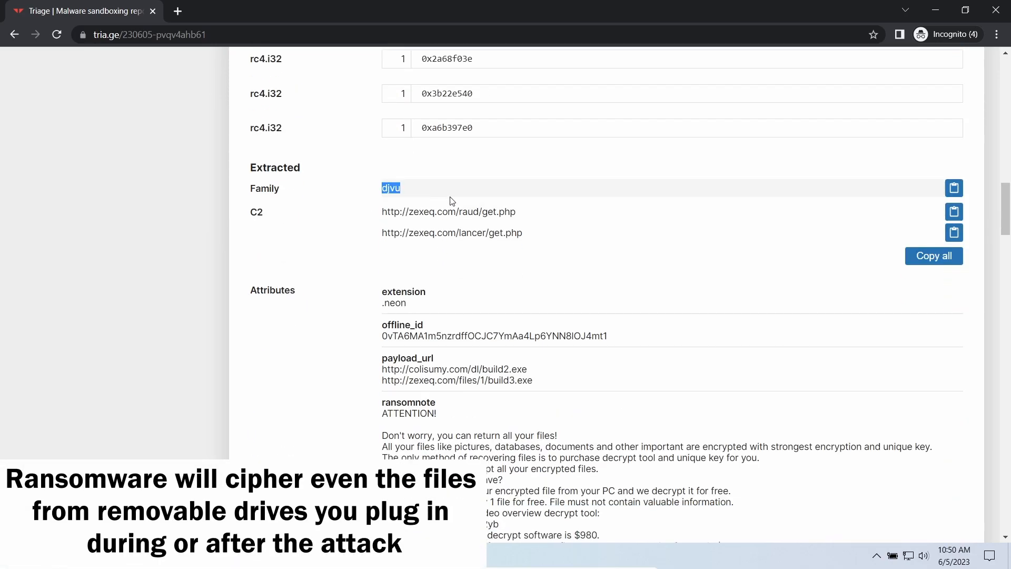
pyautogui.scroll(-3)
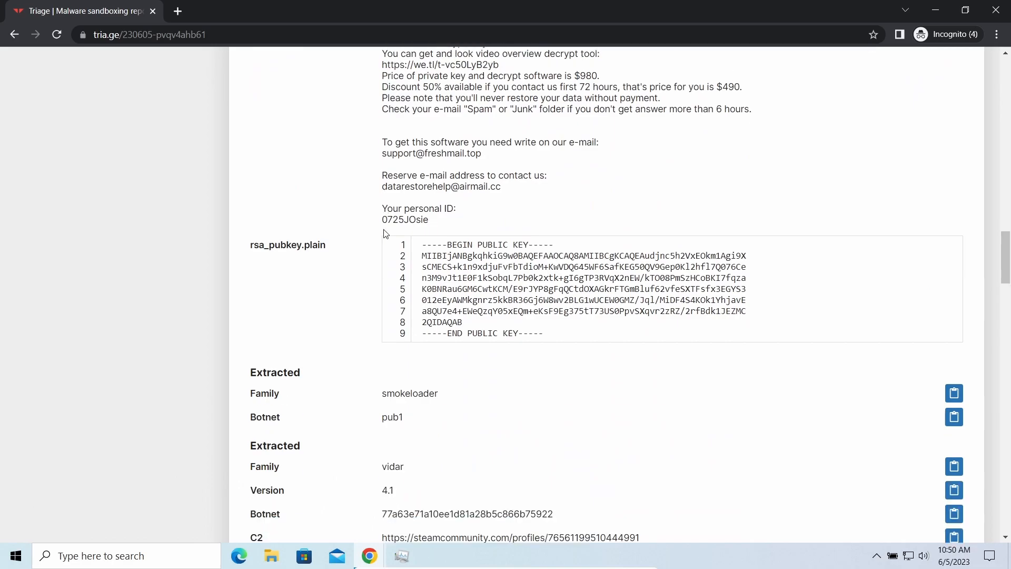
pyautogui.scroll(-3)
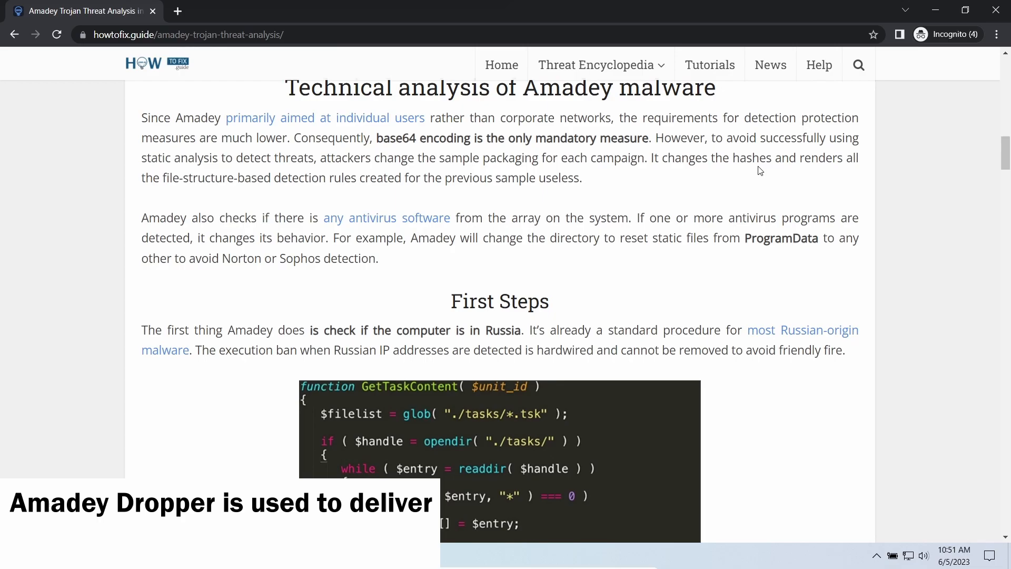
# Scroll the Amadey Trojan Threat Analysis article down to its Malware Delivery section.
pyautogui.scroll(-3)
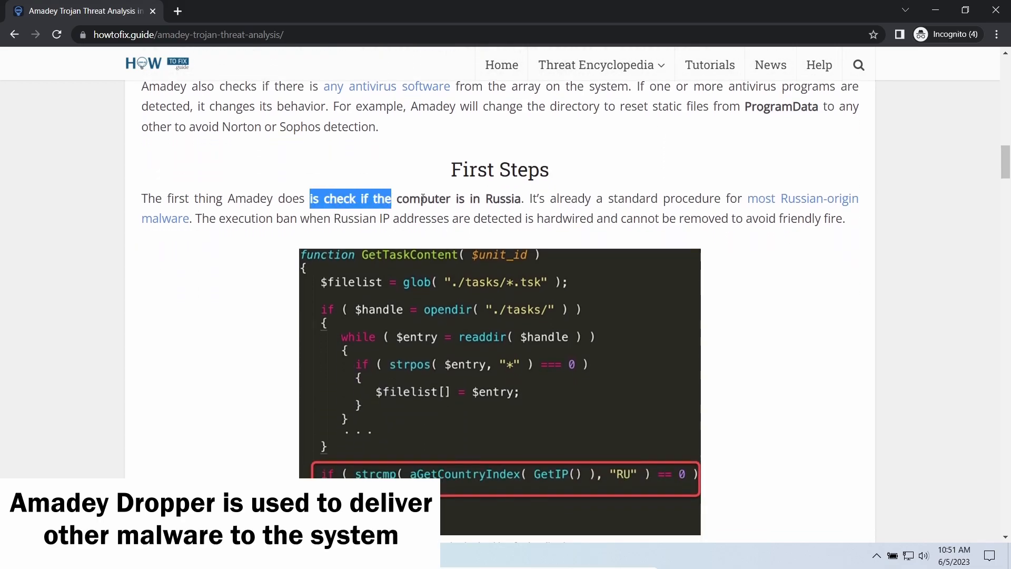
pyautogui.scroll(-3)
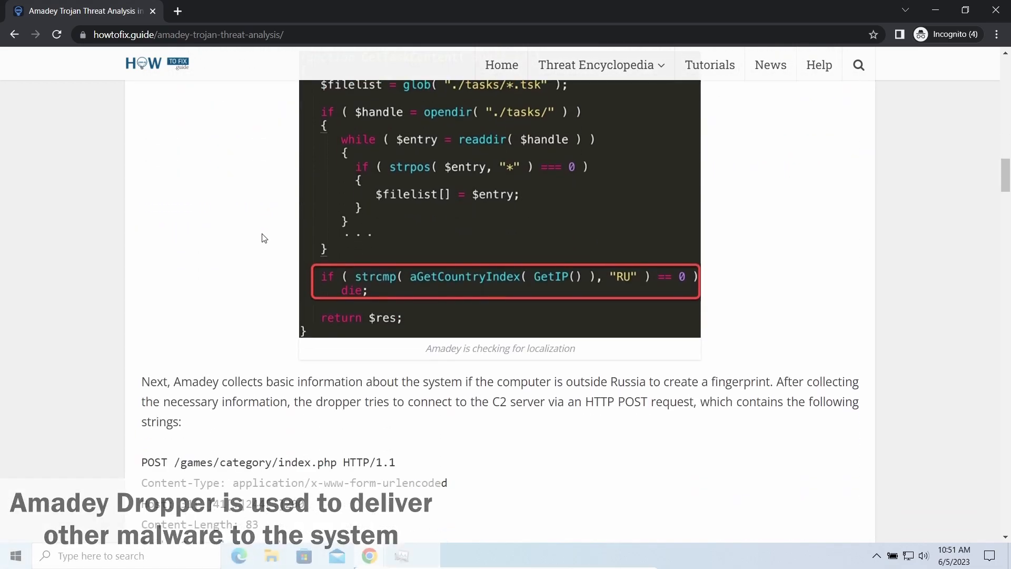
pyautogui.scroll(-3)
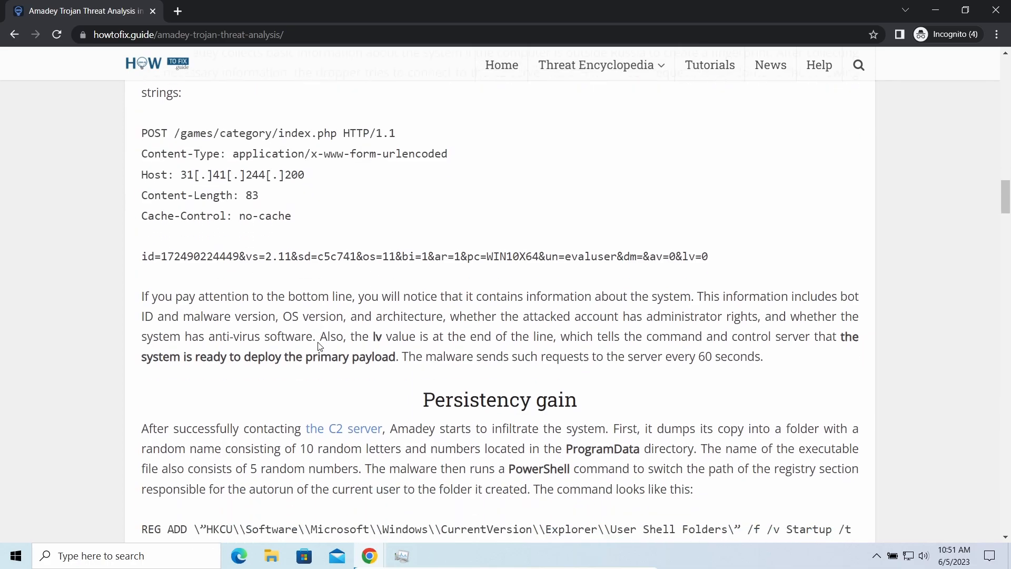
pyautogui.scroll(-3)
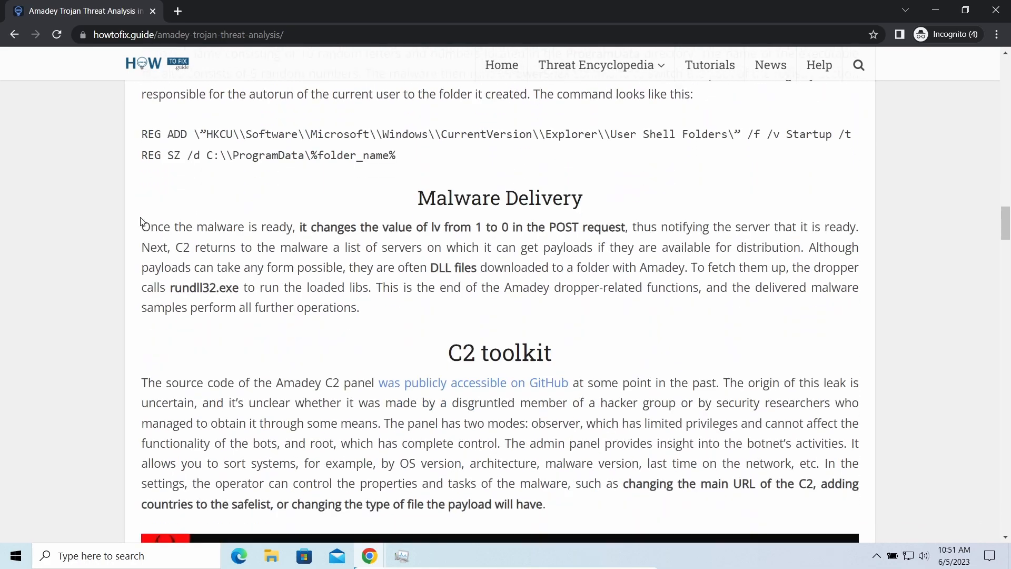
pyautogui.moveTo(141, 226); pyautogui.dragTo(359, 307)
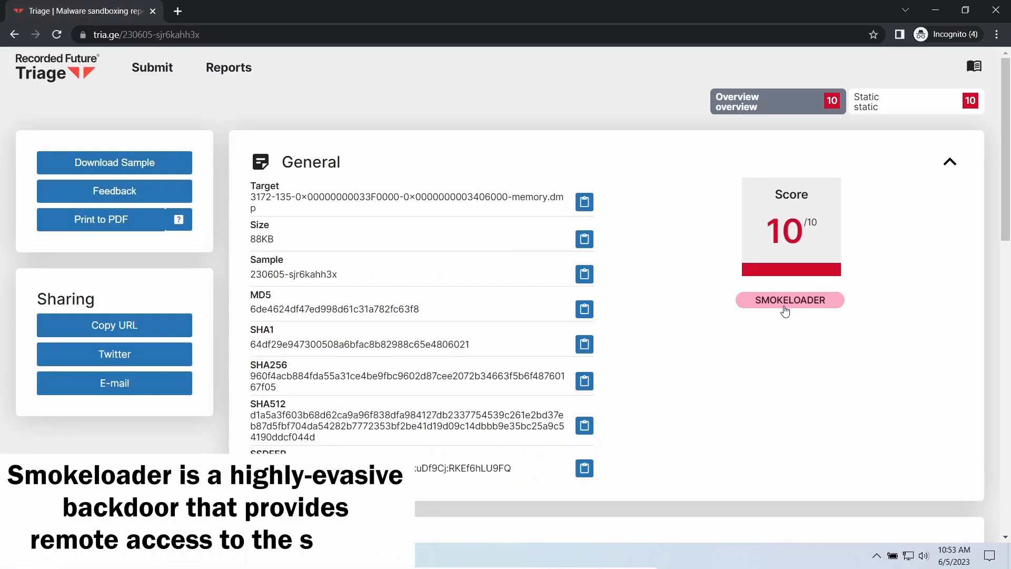
# Scroll report 230605-sjr6kahh3x down to the Malware Config listing its C2 URLs.
pyautogui.scroll(-3)
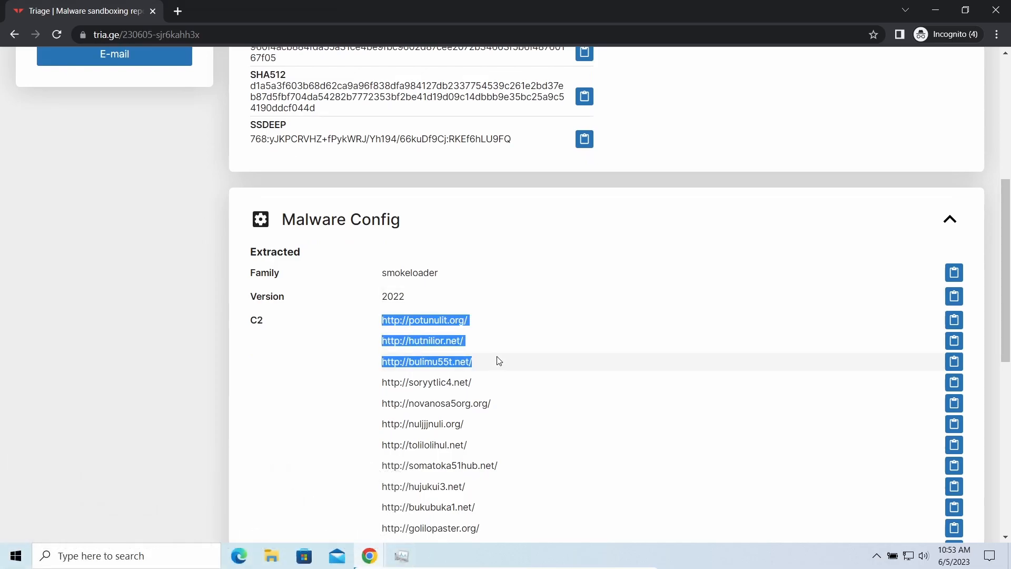
pyautogui.scroll(-3)
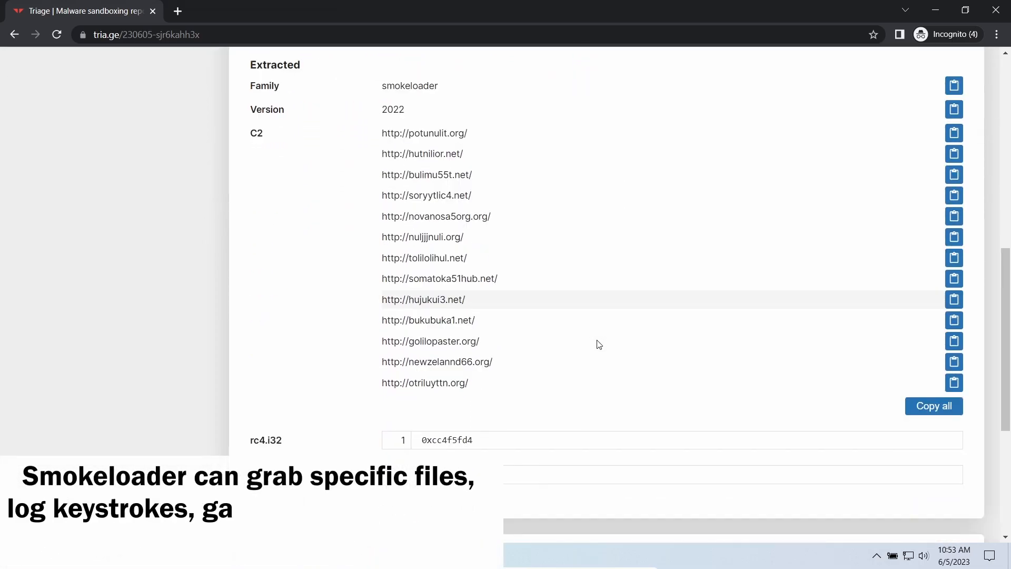
pyautogui.scroll(-3)
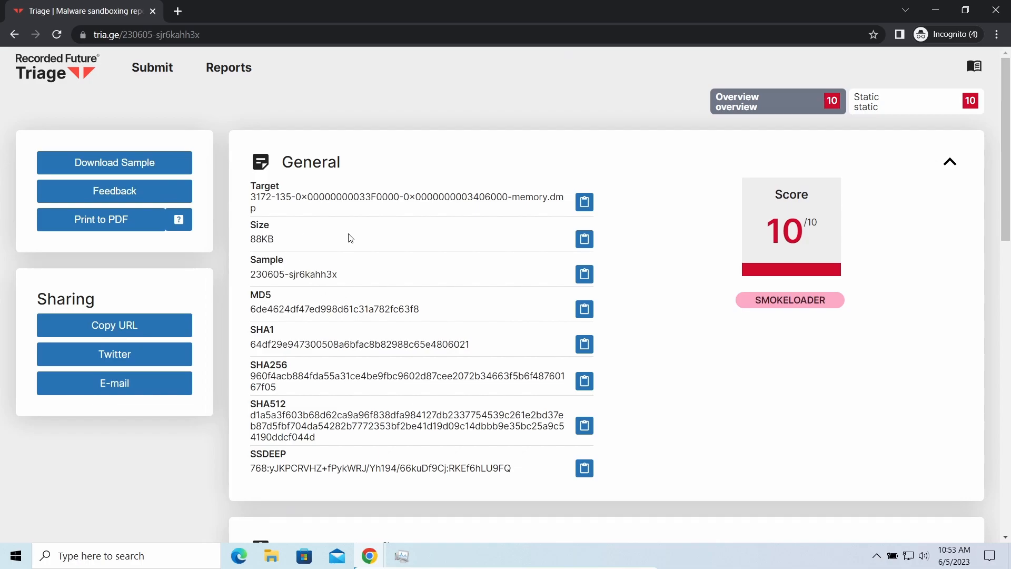
pyautogui.moveTo(483, 315)
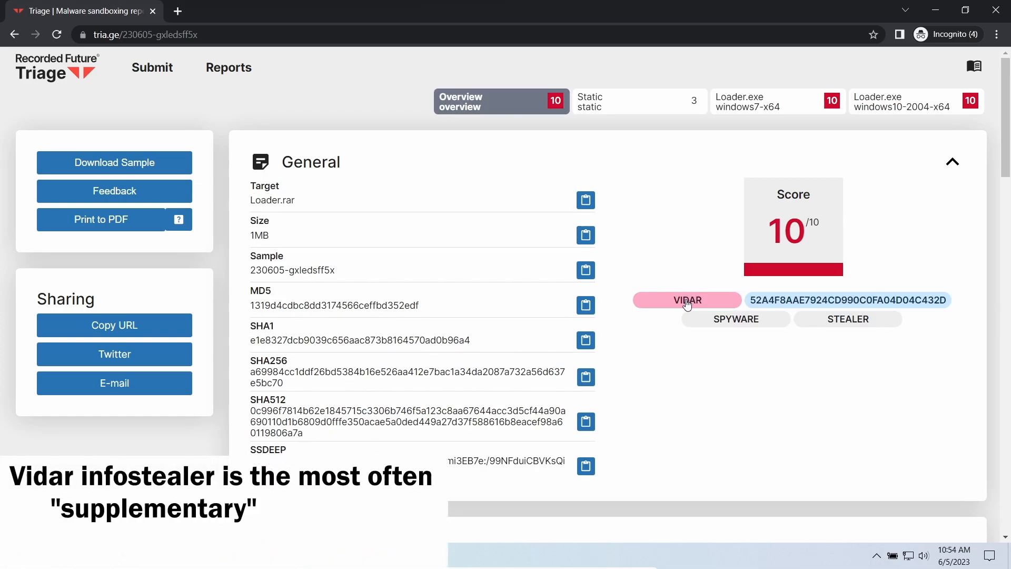
pyautogui.scroll(-3)
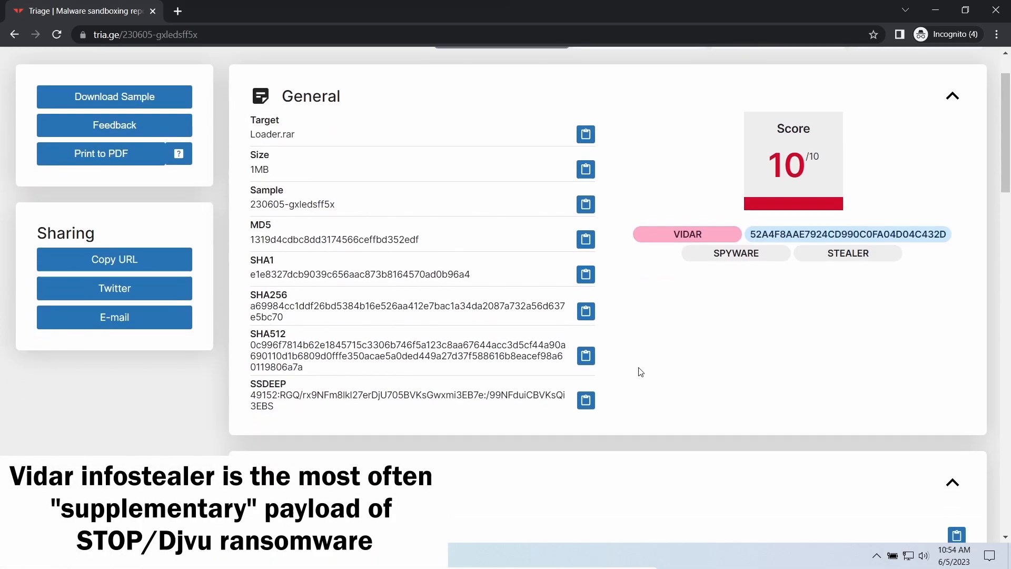
pyautogui.scroll(-3)
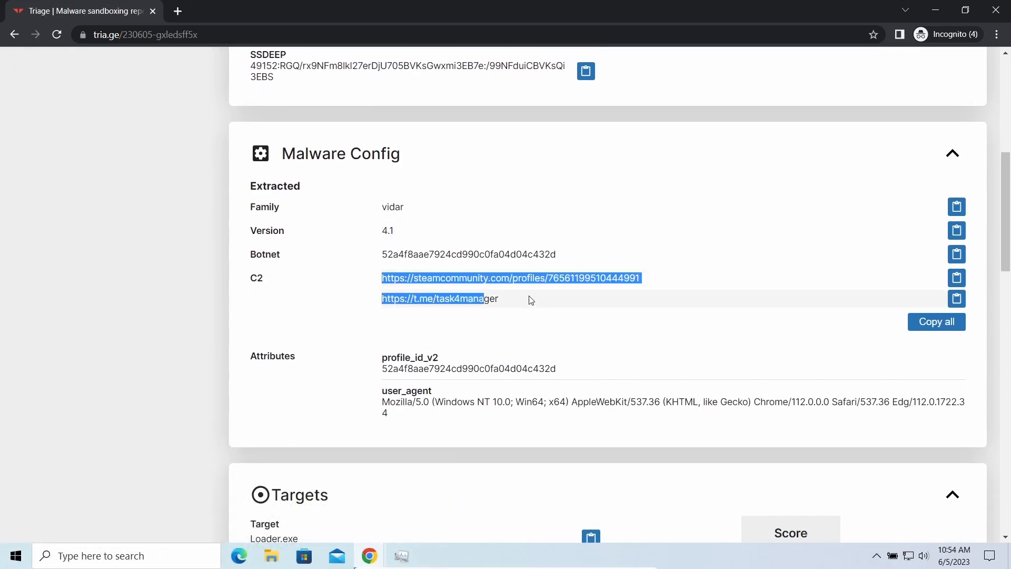
pyautogui.click(526, 321)
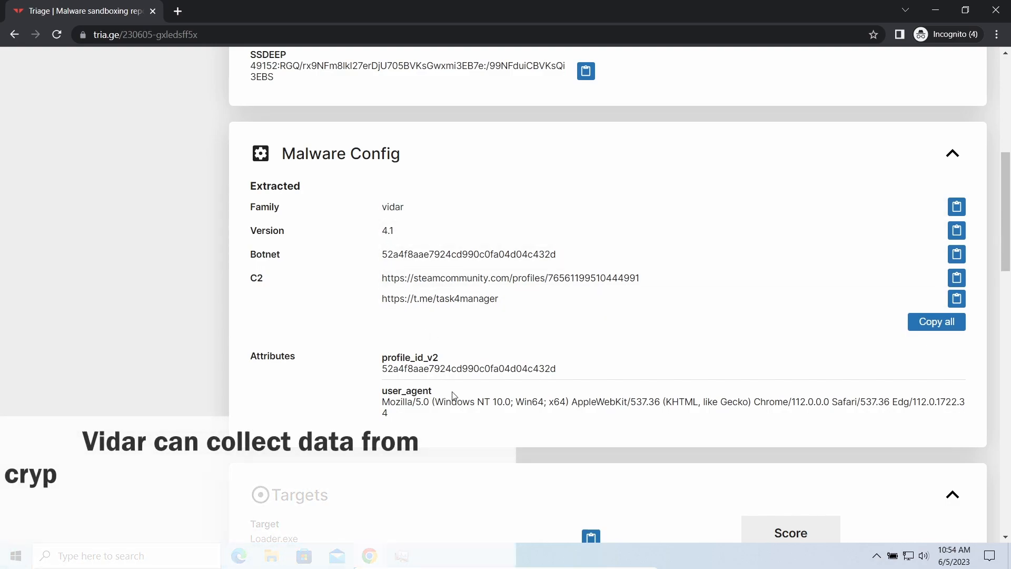
pyautogui.scroll(-3)
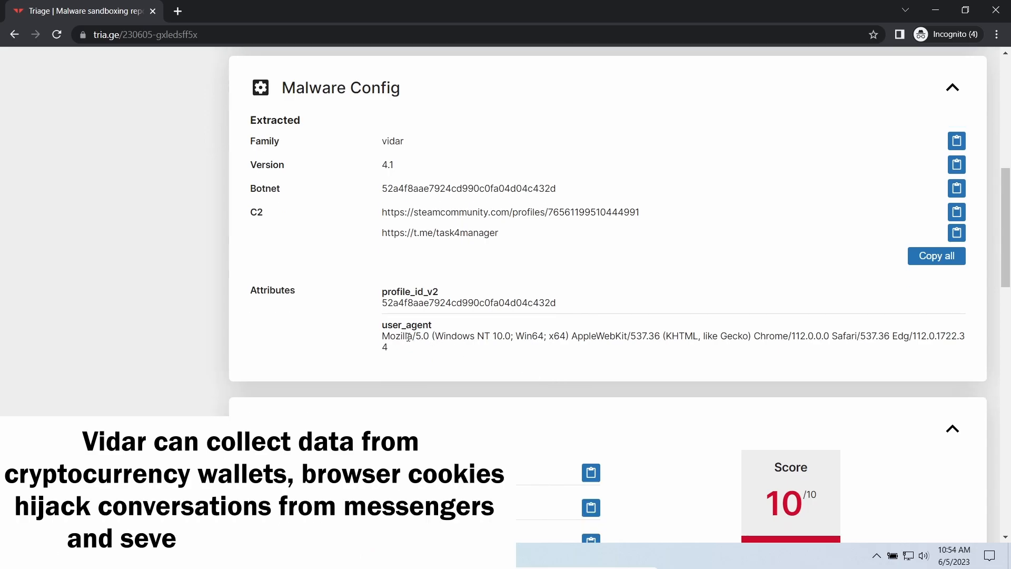
pyautogui.scroll(-3)
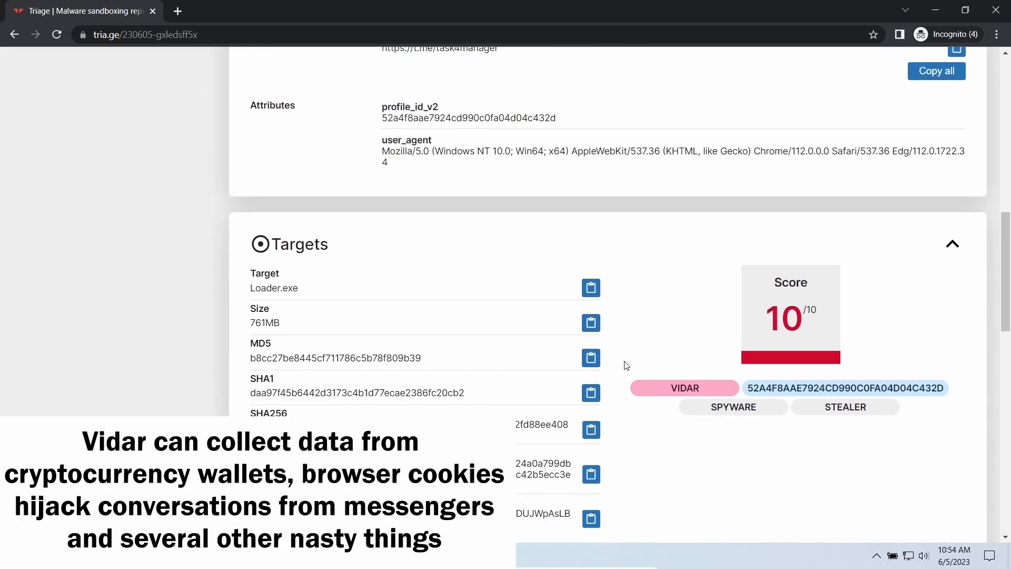
pyautogui.scroll(-3)
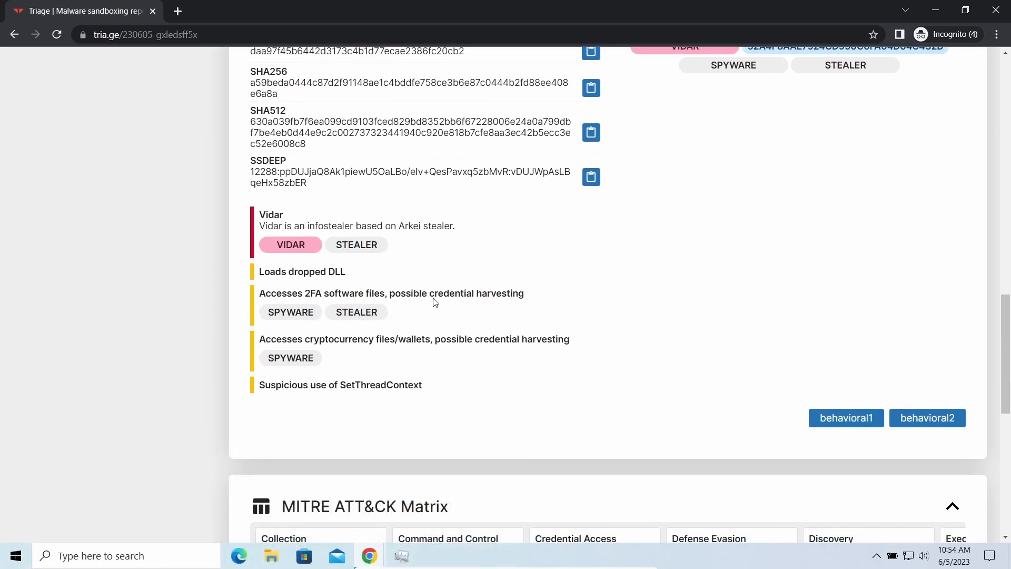
pyautogui.scroll(-3)
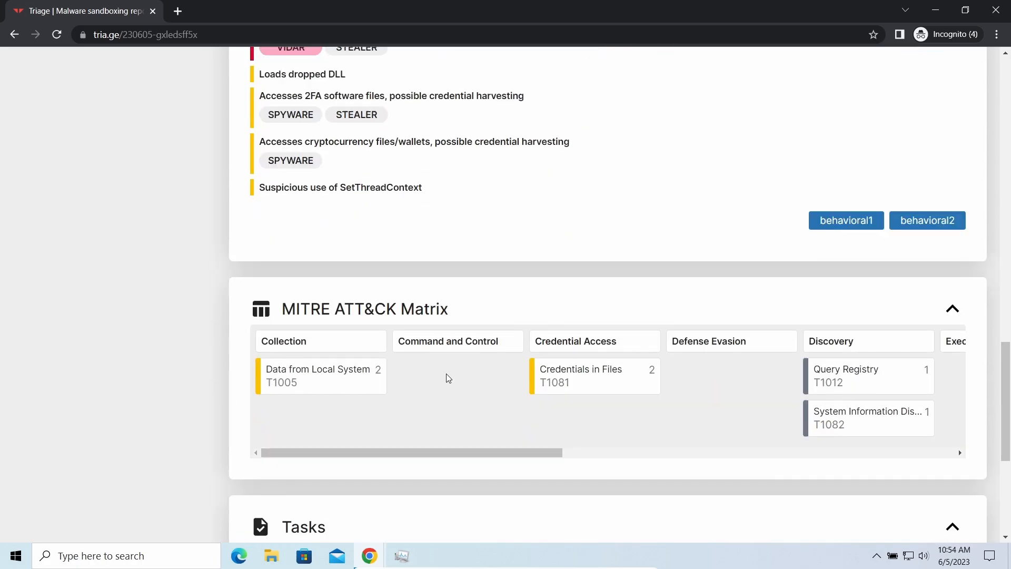
pyautogui.scroll(-3)
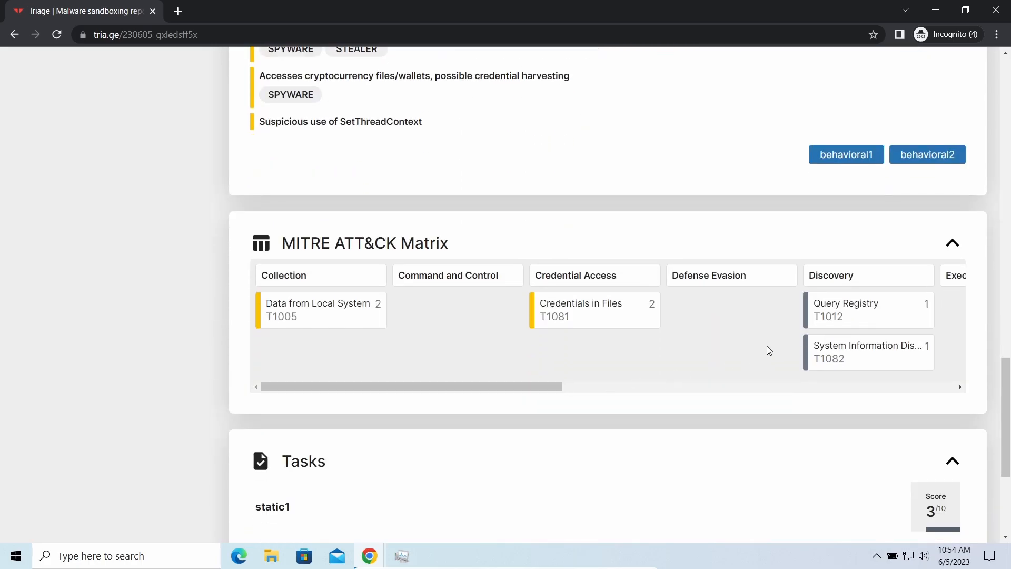
pyautogui.moveTo(707, 345)
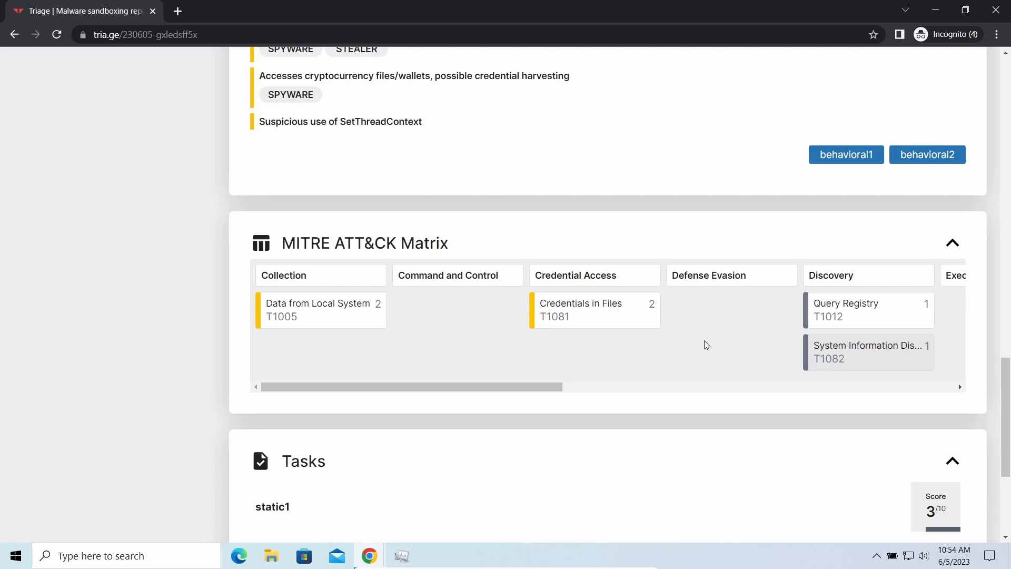
pyautogui.moveTo(328, 327)
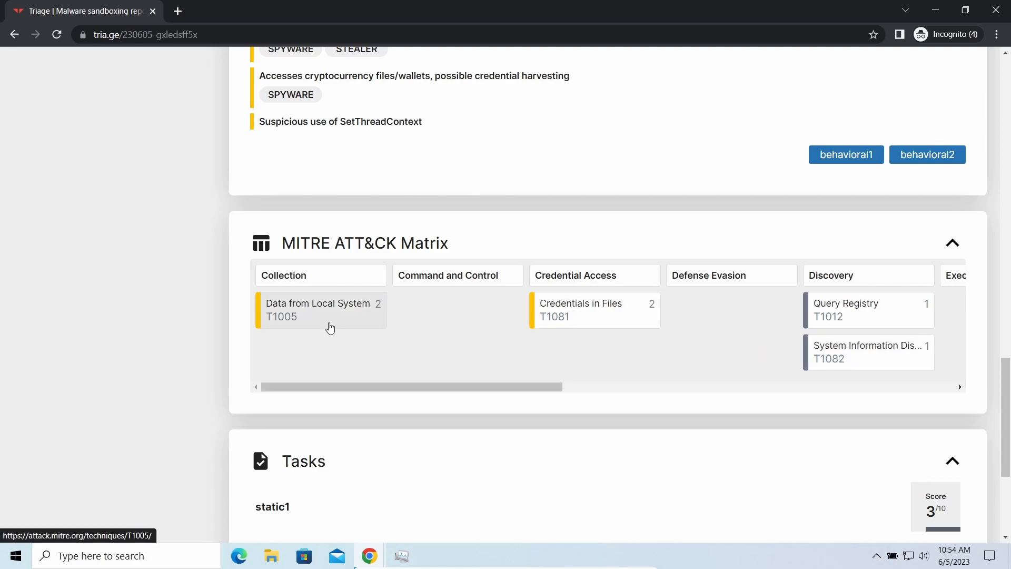
pyautogui.moveTo(340, 433)
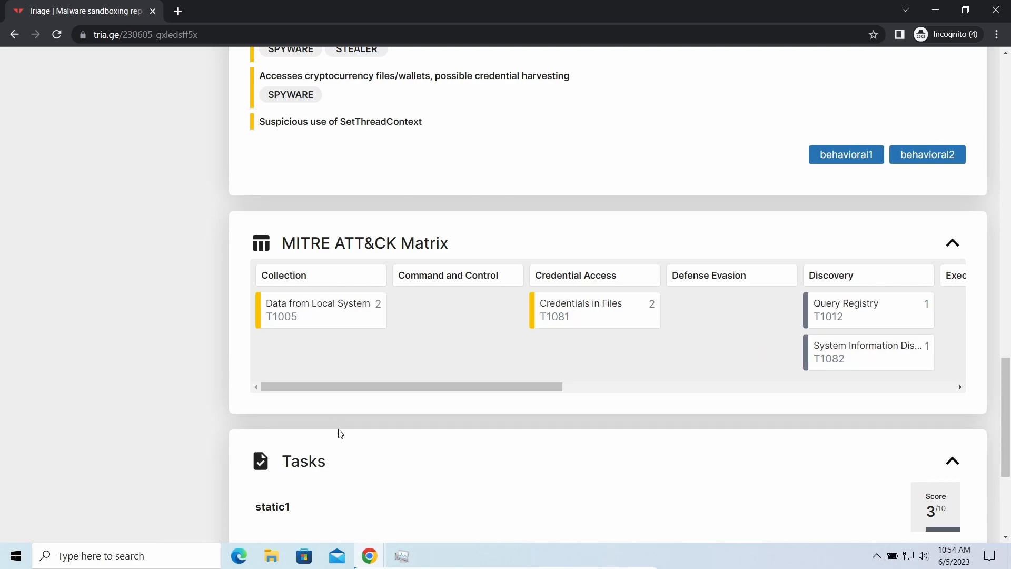
pyautogui.moveTo(364, 146)
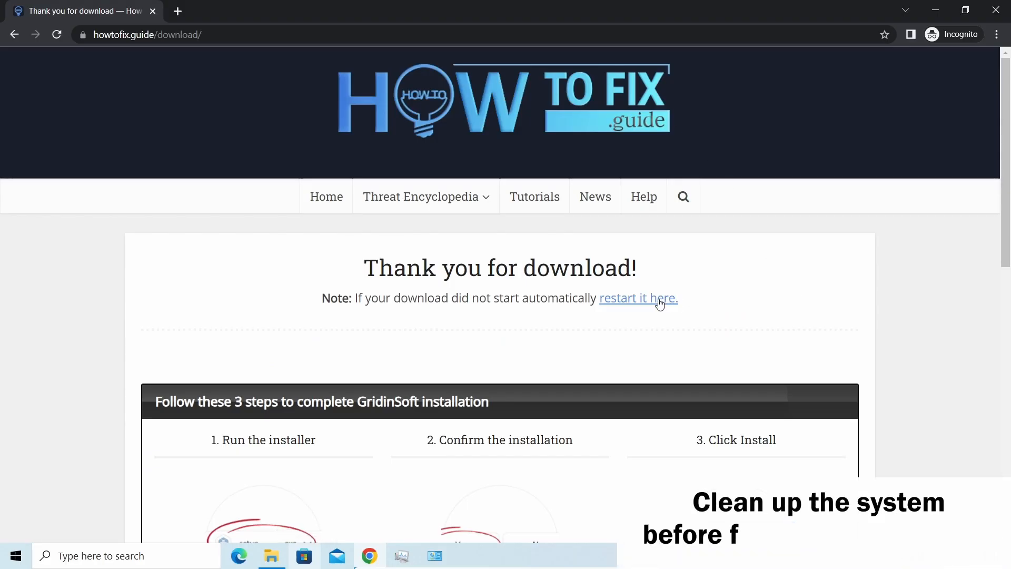
# Restart the download, keep setup-gridinsoft-fix.exe past the harm warning, and launch it.
pyautogui.click(638, 298)
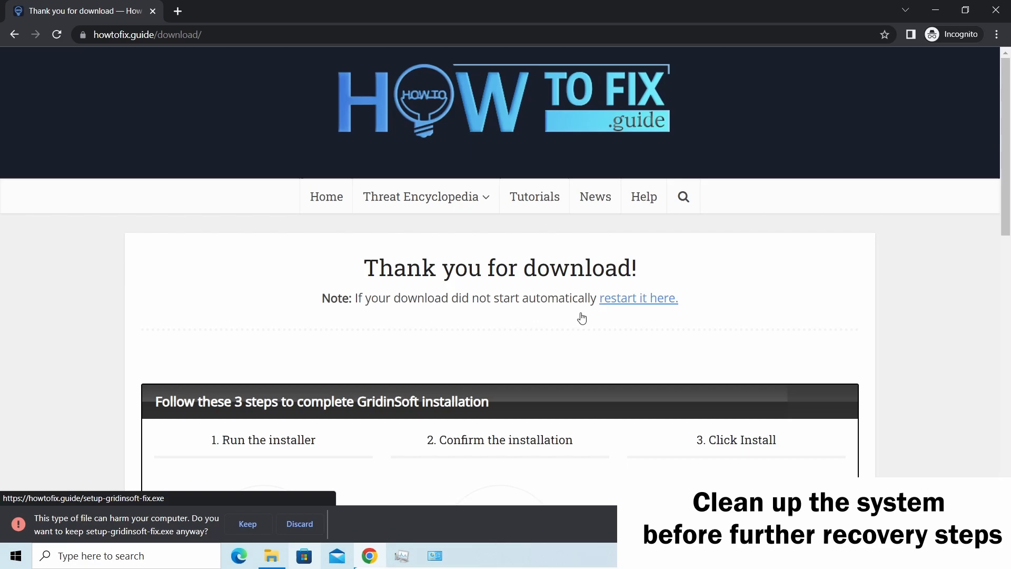
pyautogui.click(247, 523)
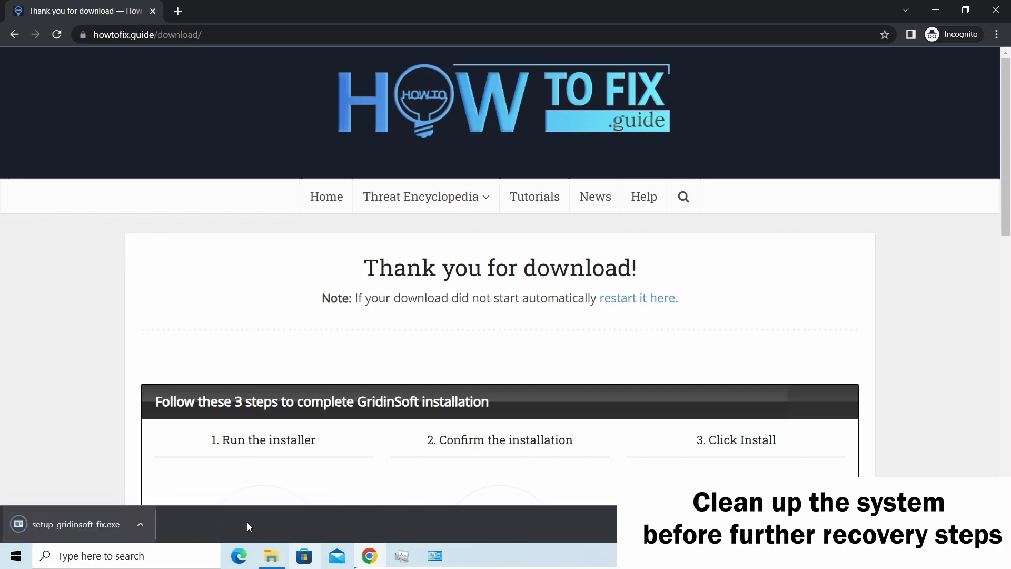
pyautogui.click(76, 524)
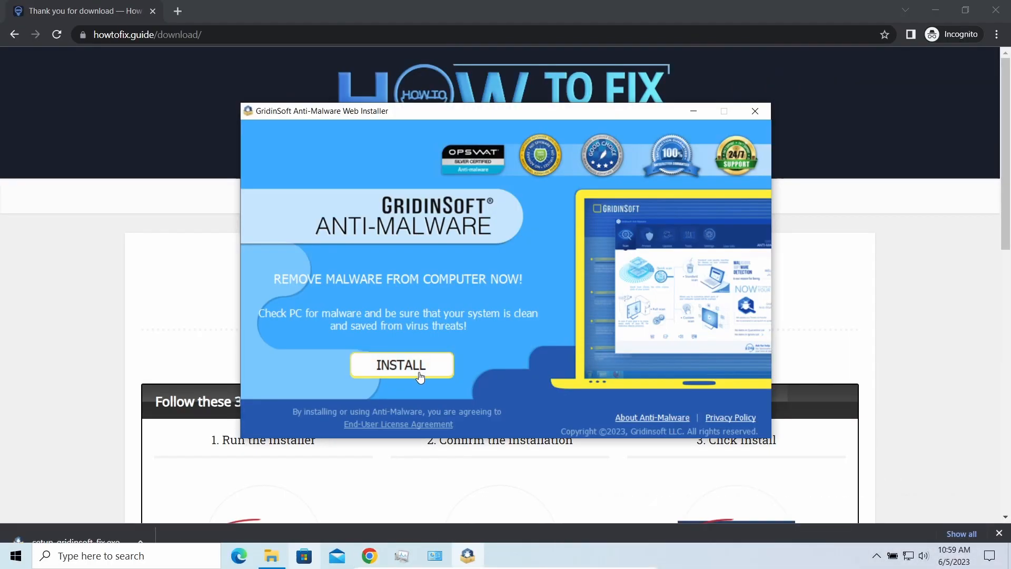
# Start installing GridinSoft Anti-Malware from its Web Installer window.
pyautogui.click(401, 365)
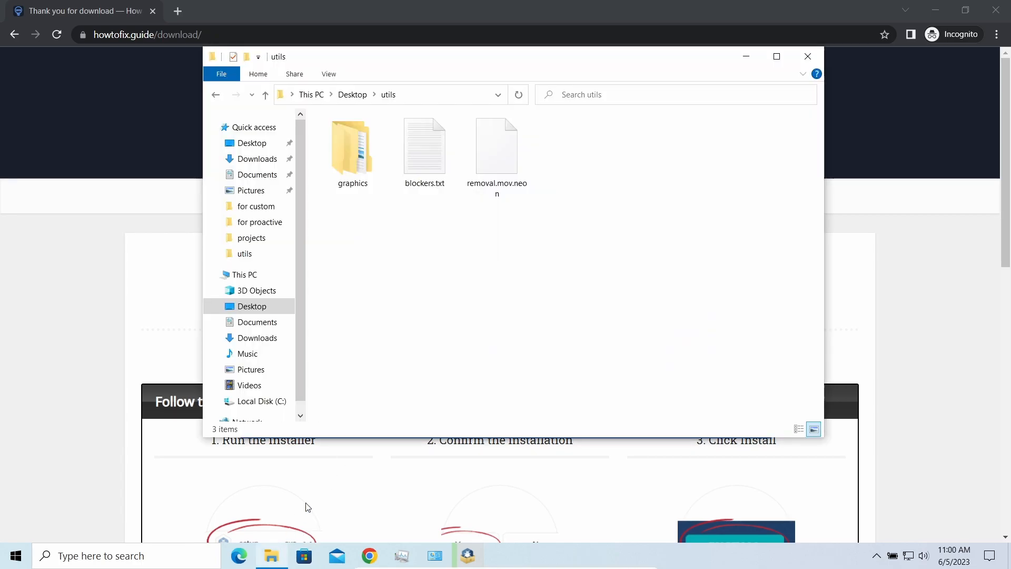
# Rename removal.mov.neon to removal.mov and confirm the extension change.
pyautogui.click(497, 147)
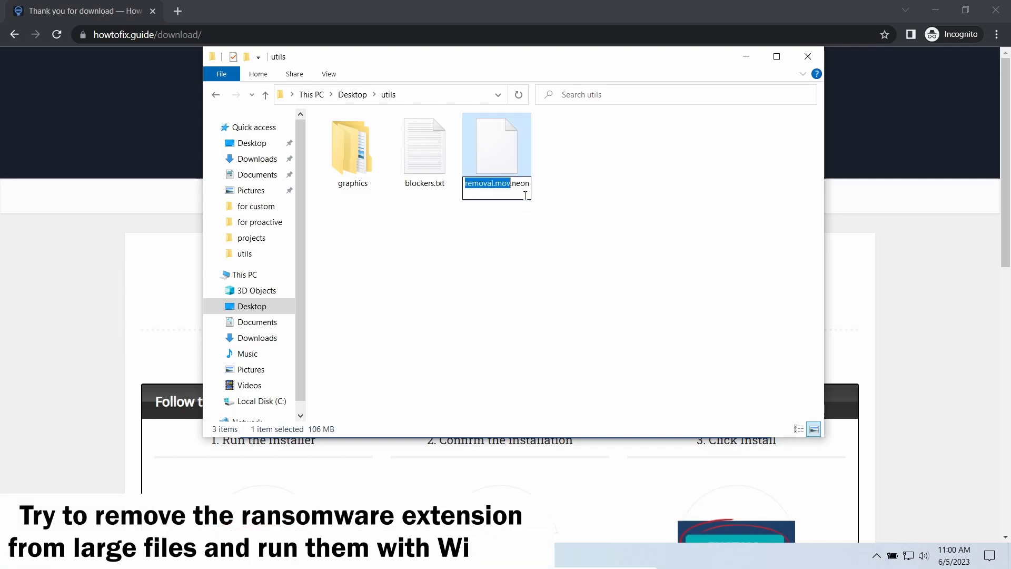
pyautogui.click(547, 187)
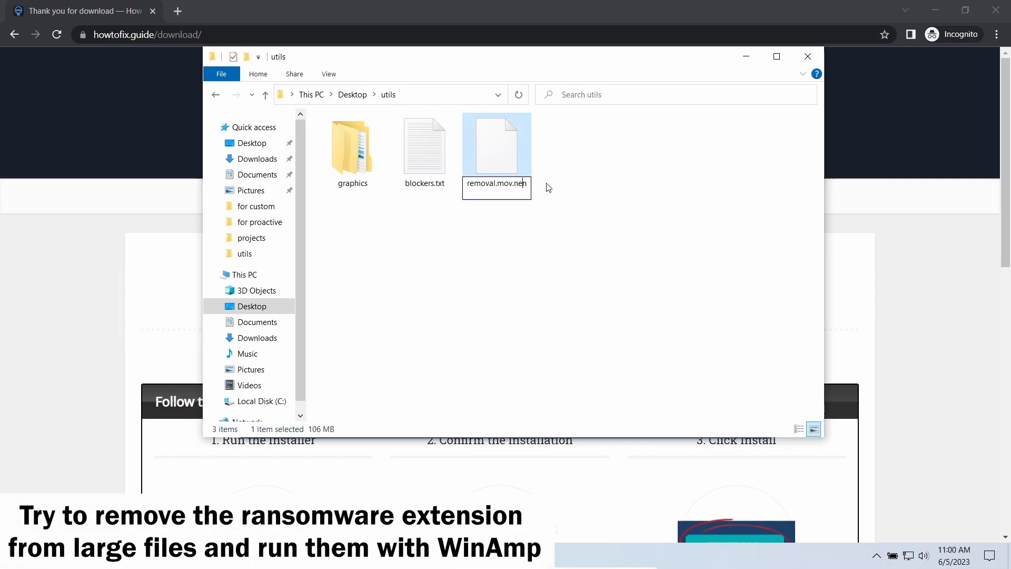
pyautogui.write('removal.mov')
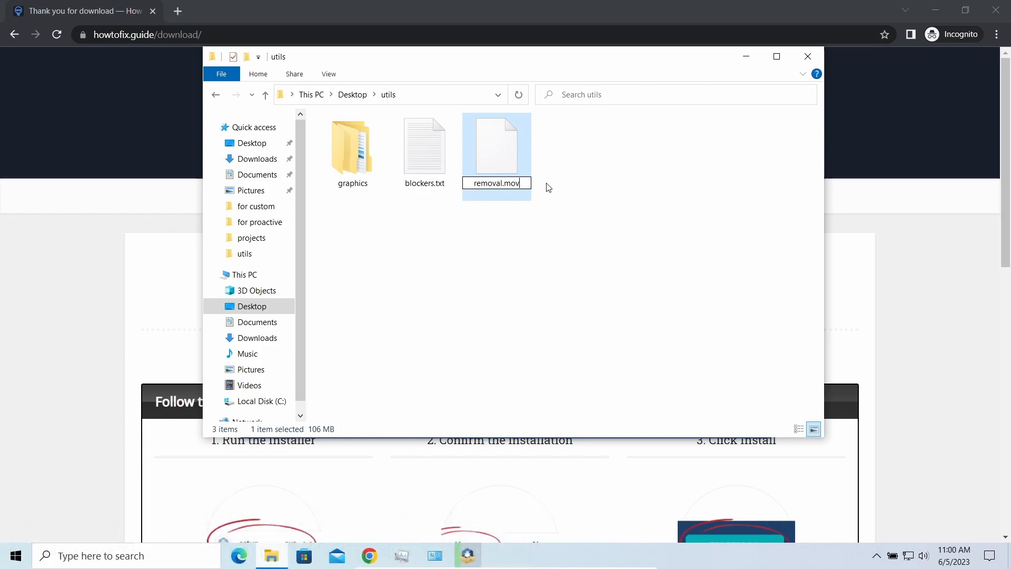
pyautogui.press('Enter')
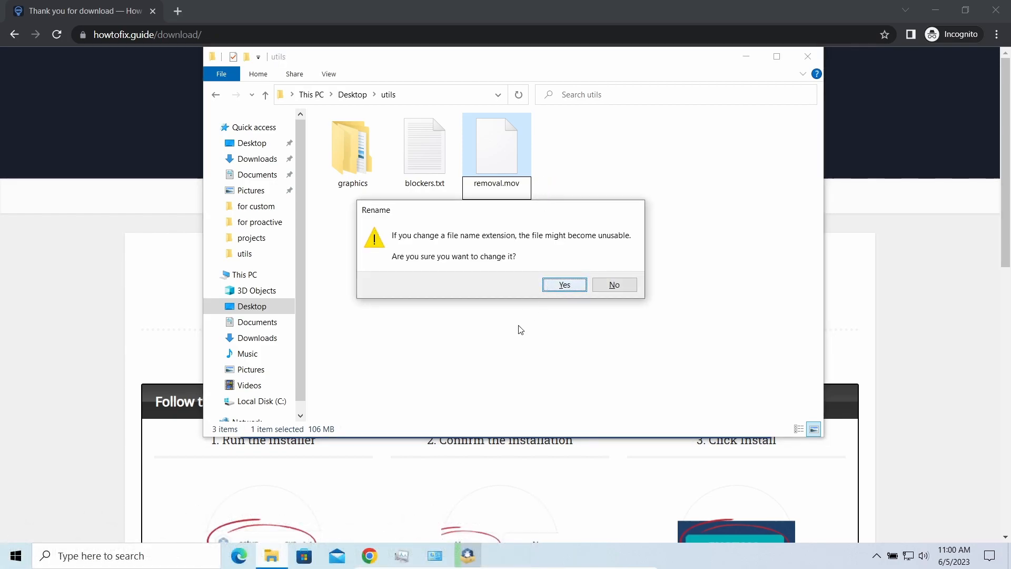
pyautogui.click(563, 285)
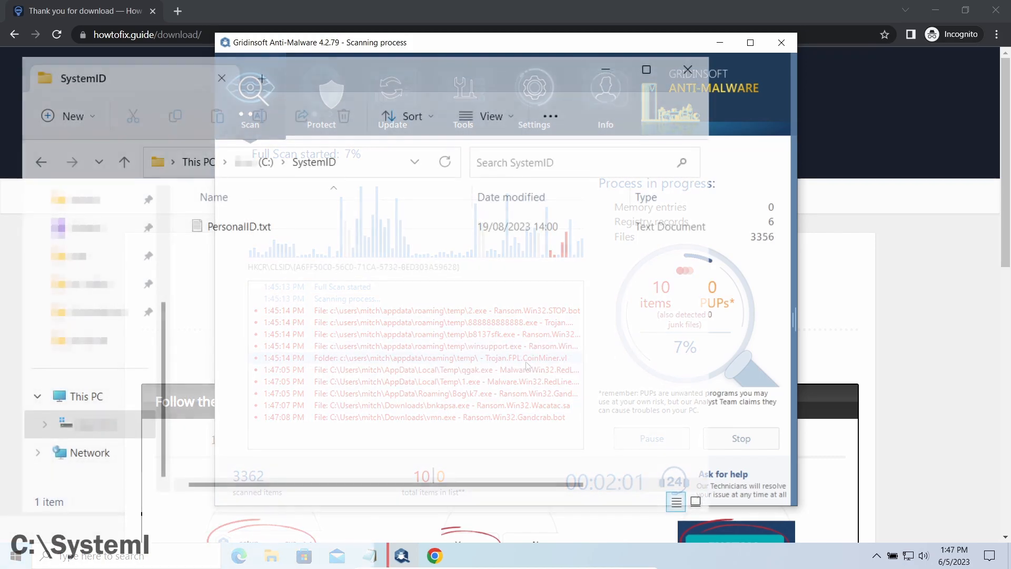
# Go to C:\SystemID and open PersonalID.txt.
pyautogui.click(781, 42)
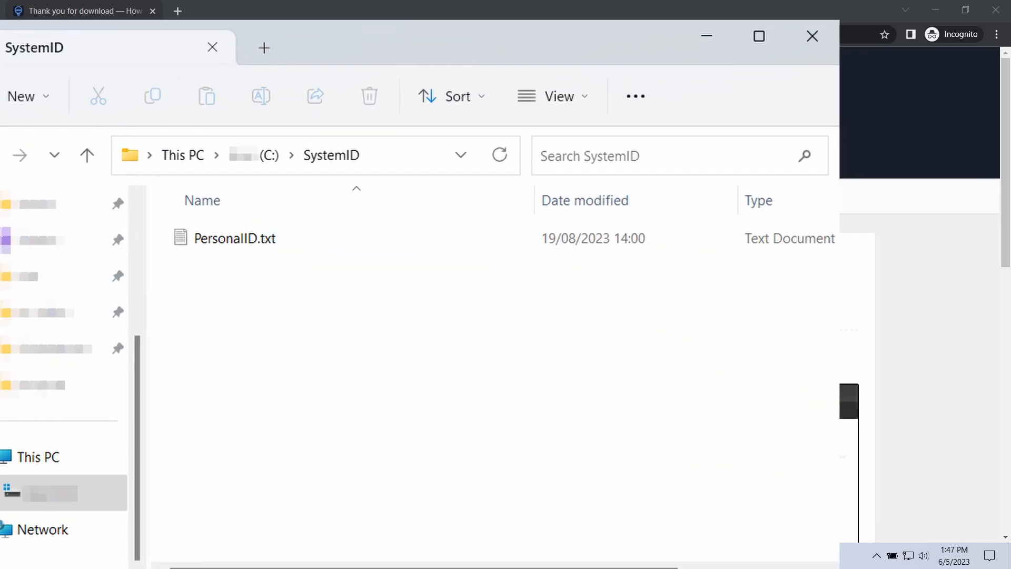
pyautogui.doubleClick(233, 238)
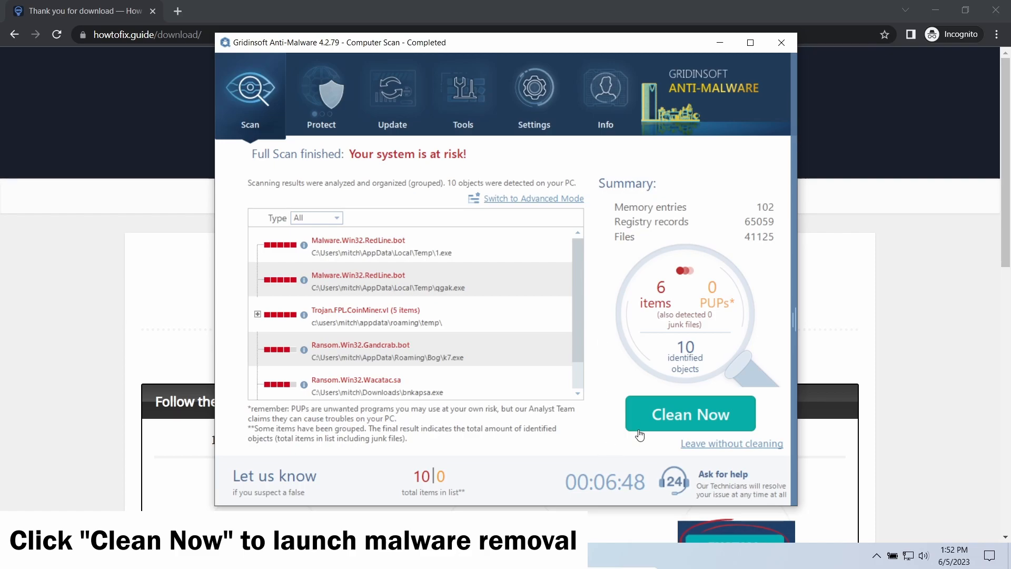
# Clean the 10 detected threats, close the removal summary, and confirm with OK.
pyautogui.click(690, 414)
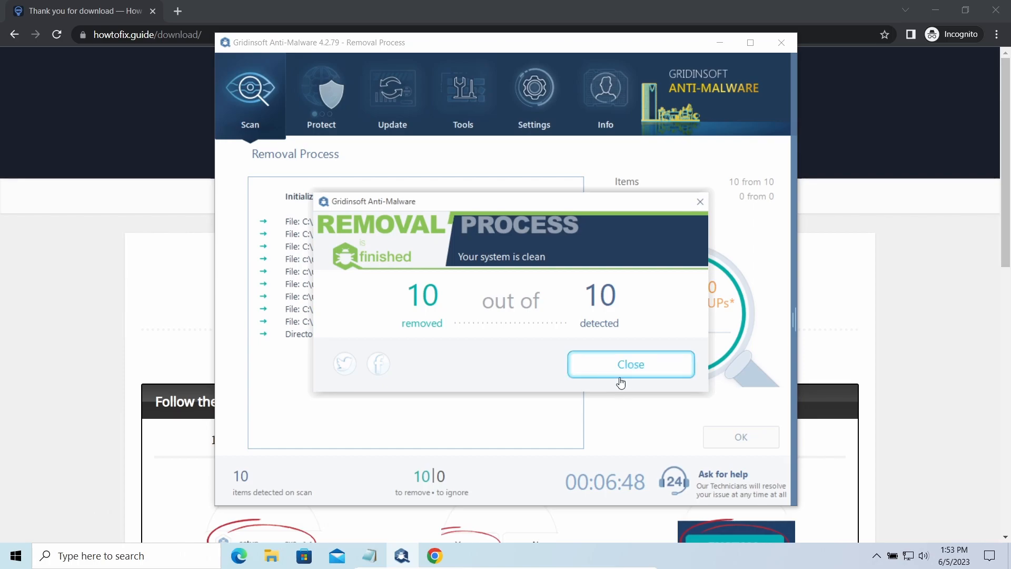
pyautogui.moveTo(641, 368)
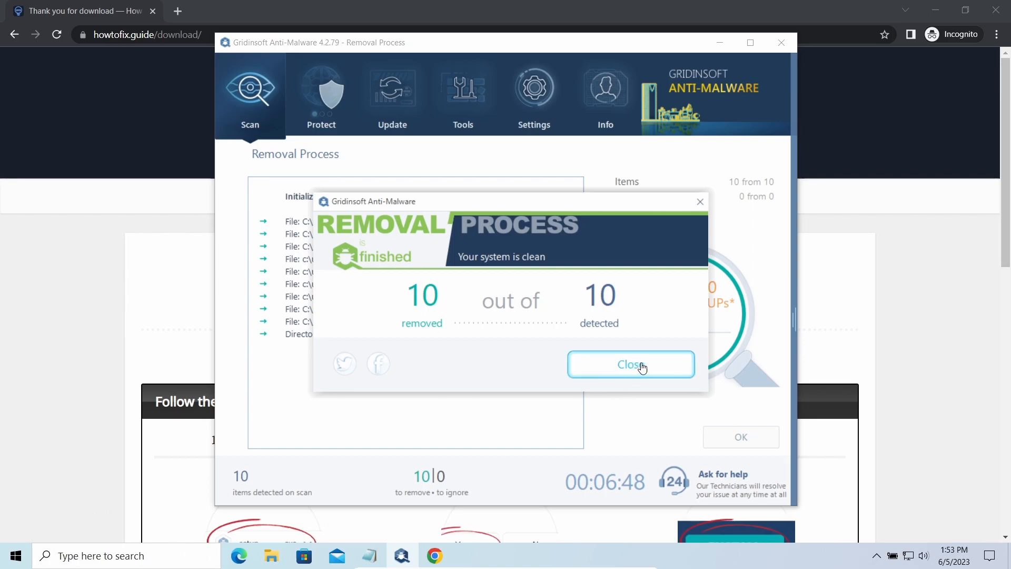
pyautogui.click(631, 364)
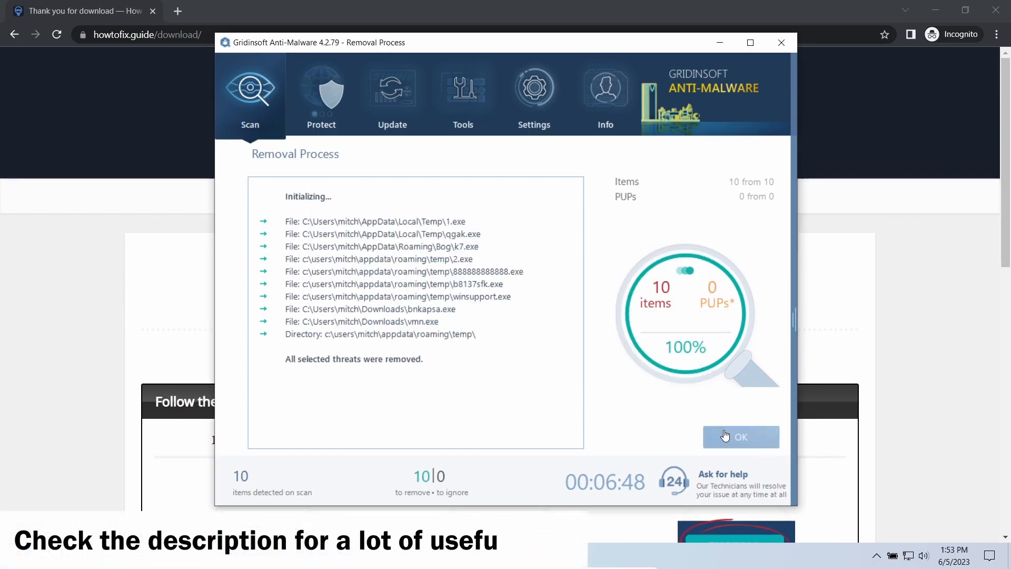
pyautogui.click(741, 437)
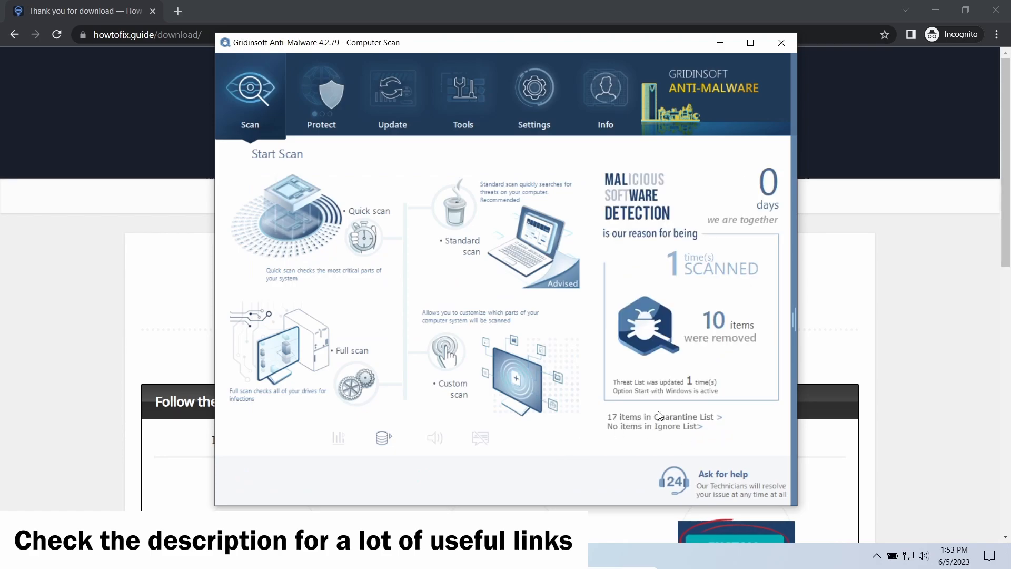